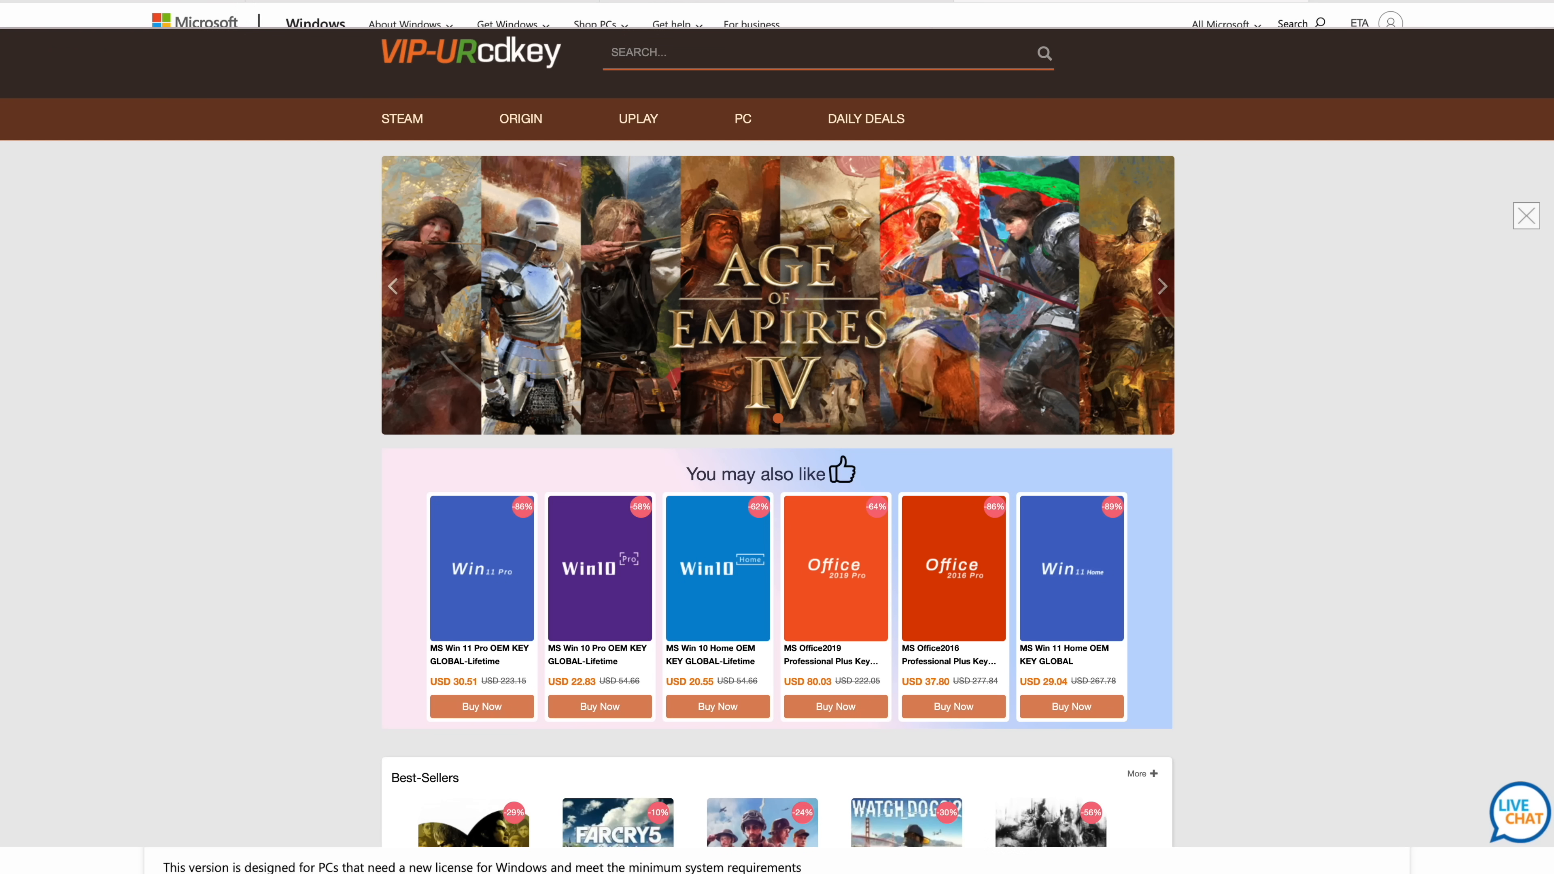
Buy the MS Win 11 Pro OEM key for $29.15 through VIP-URcdkey order confirmation.
click(1524, 216)
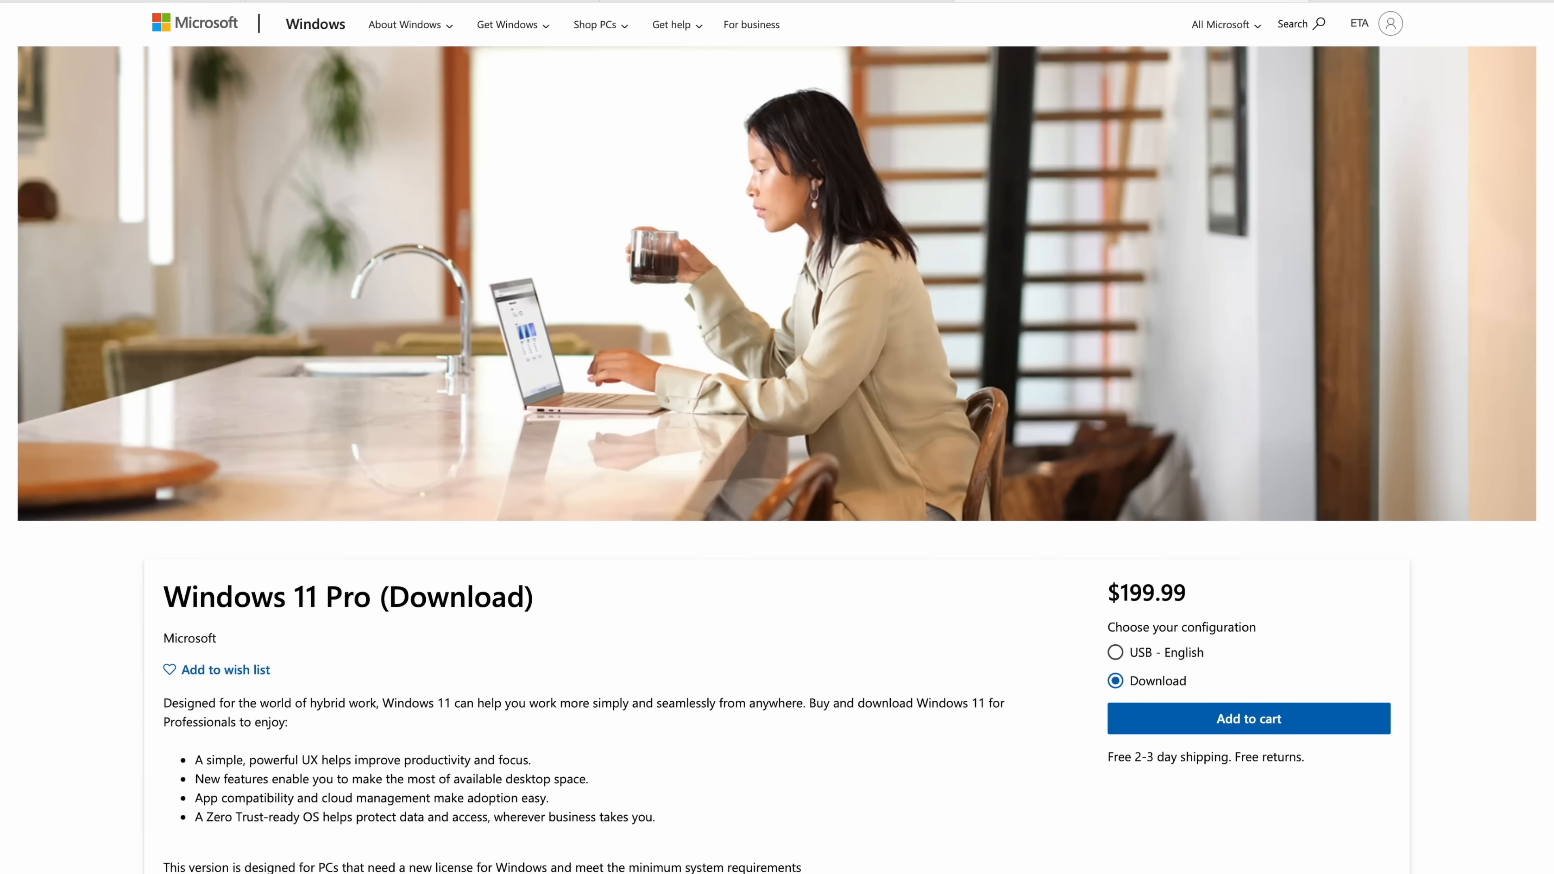
mouse_move(1381, 622)
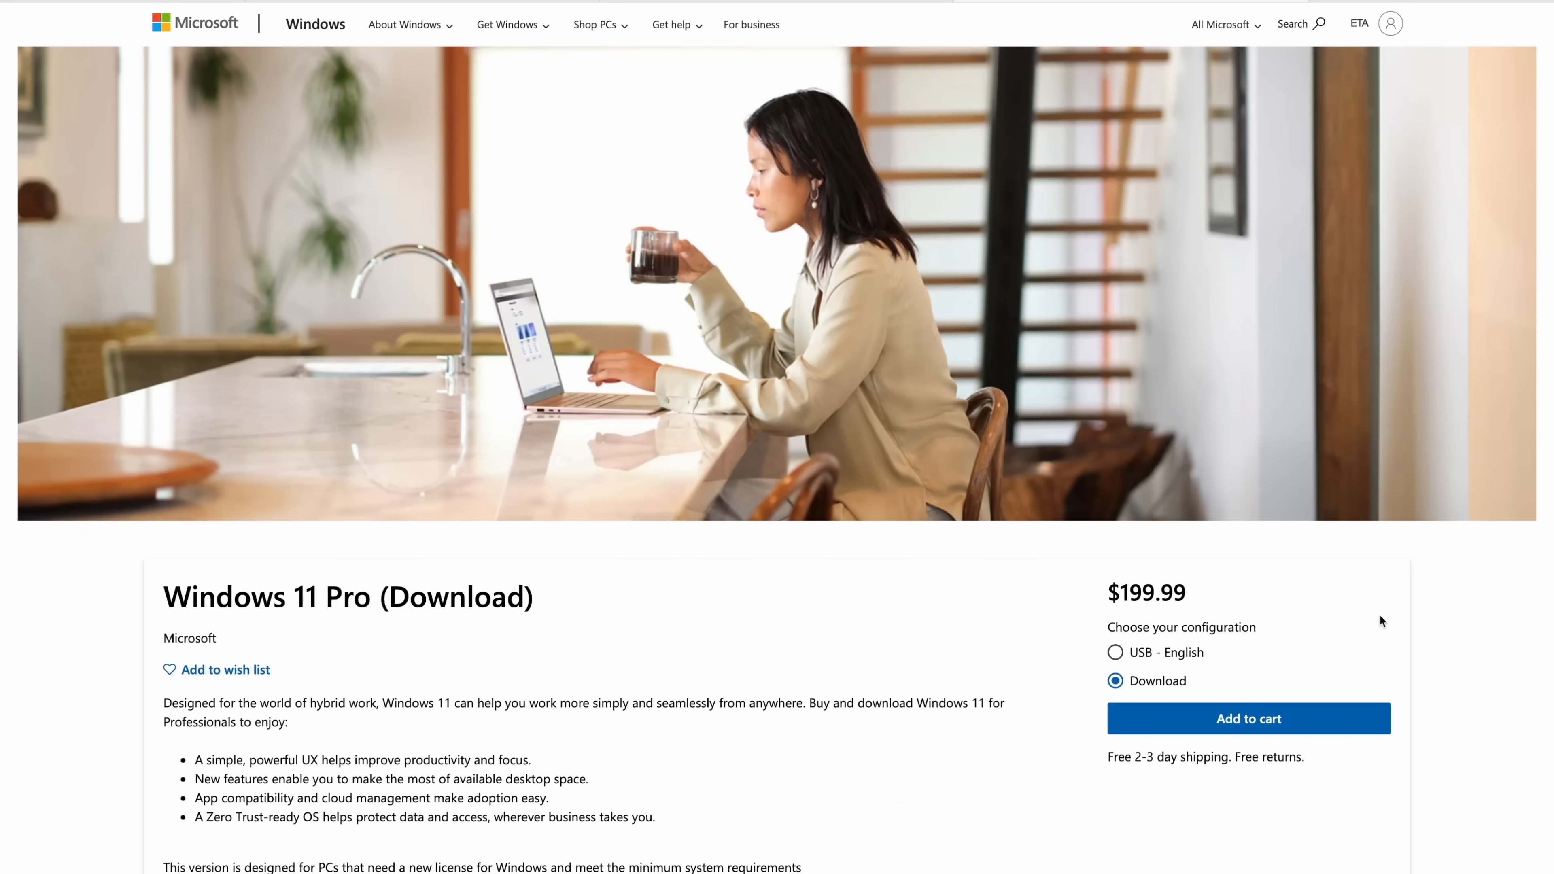
mouse_move(1510, 602)
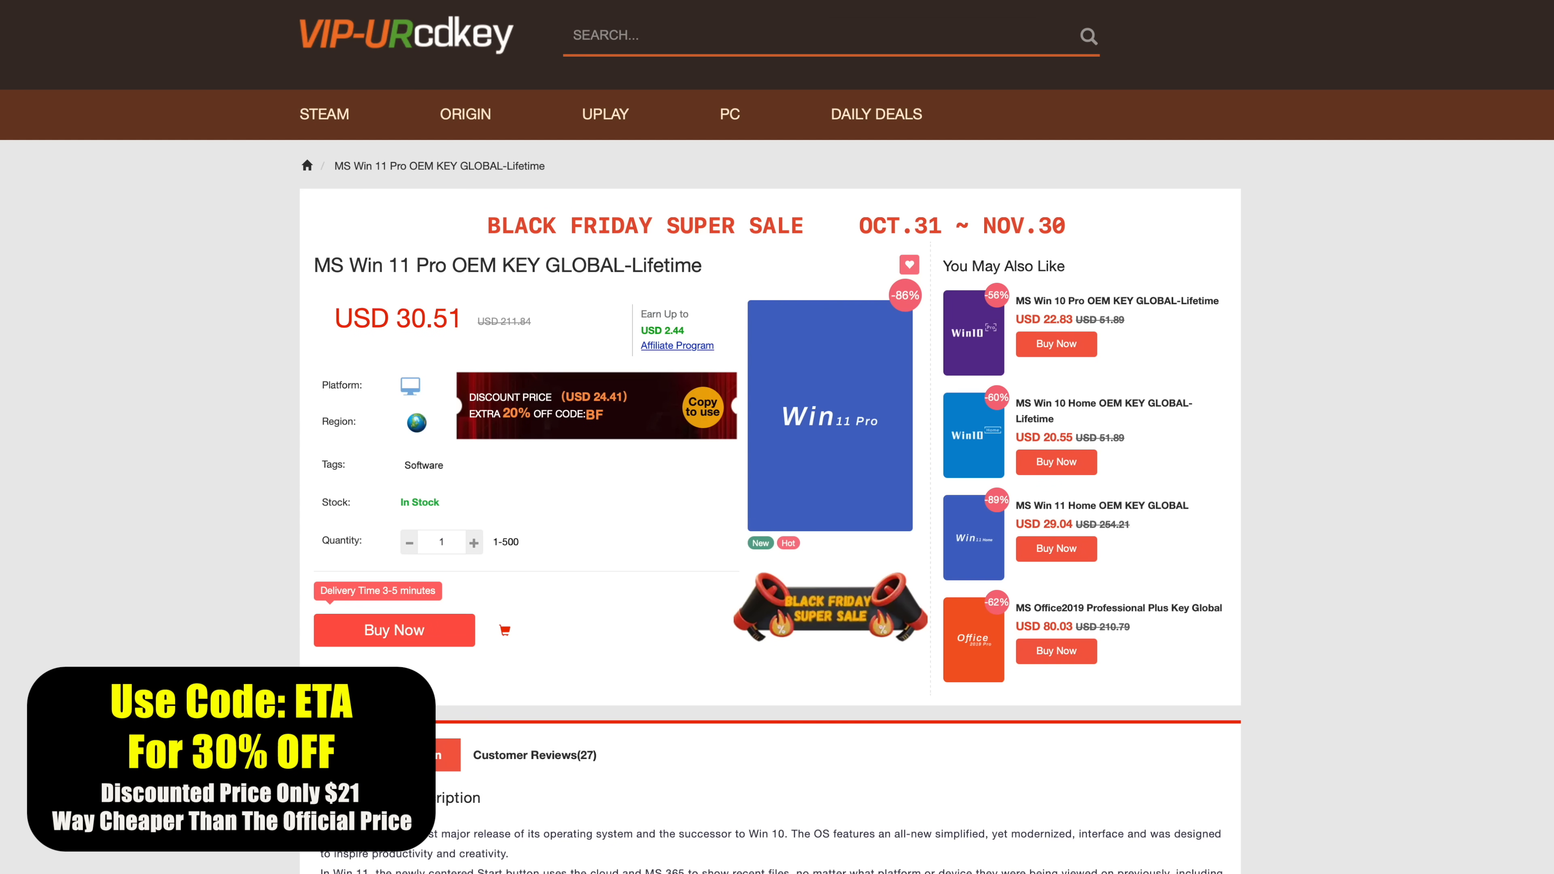
click(1056, 332)
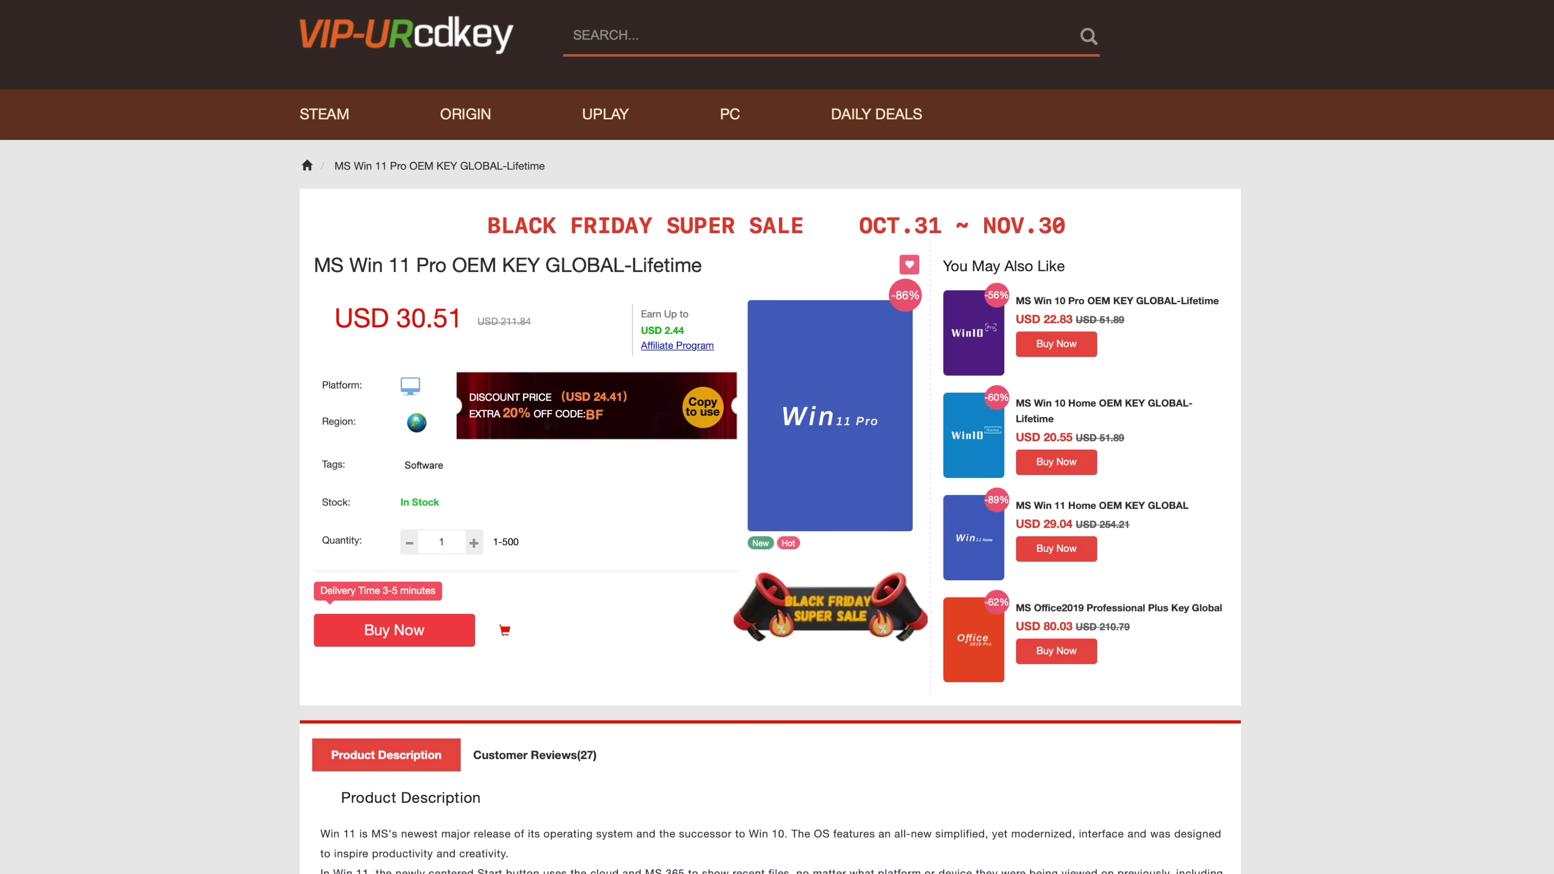
click(393, 629)
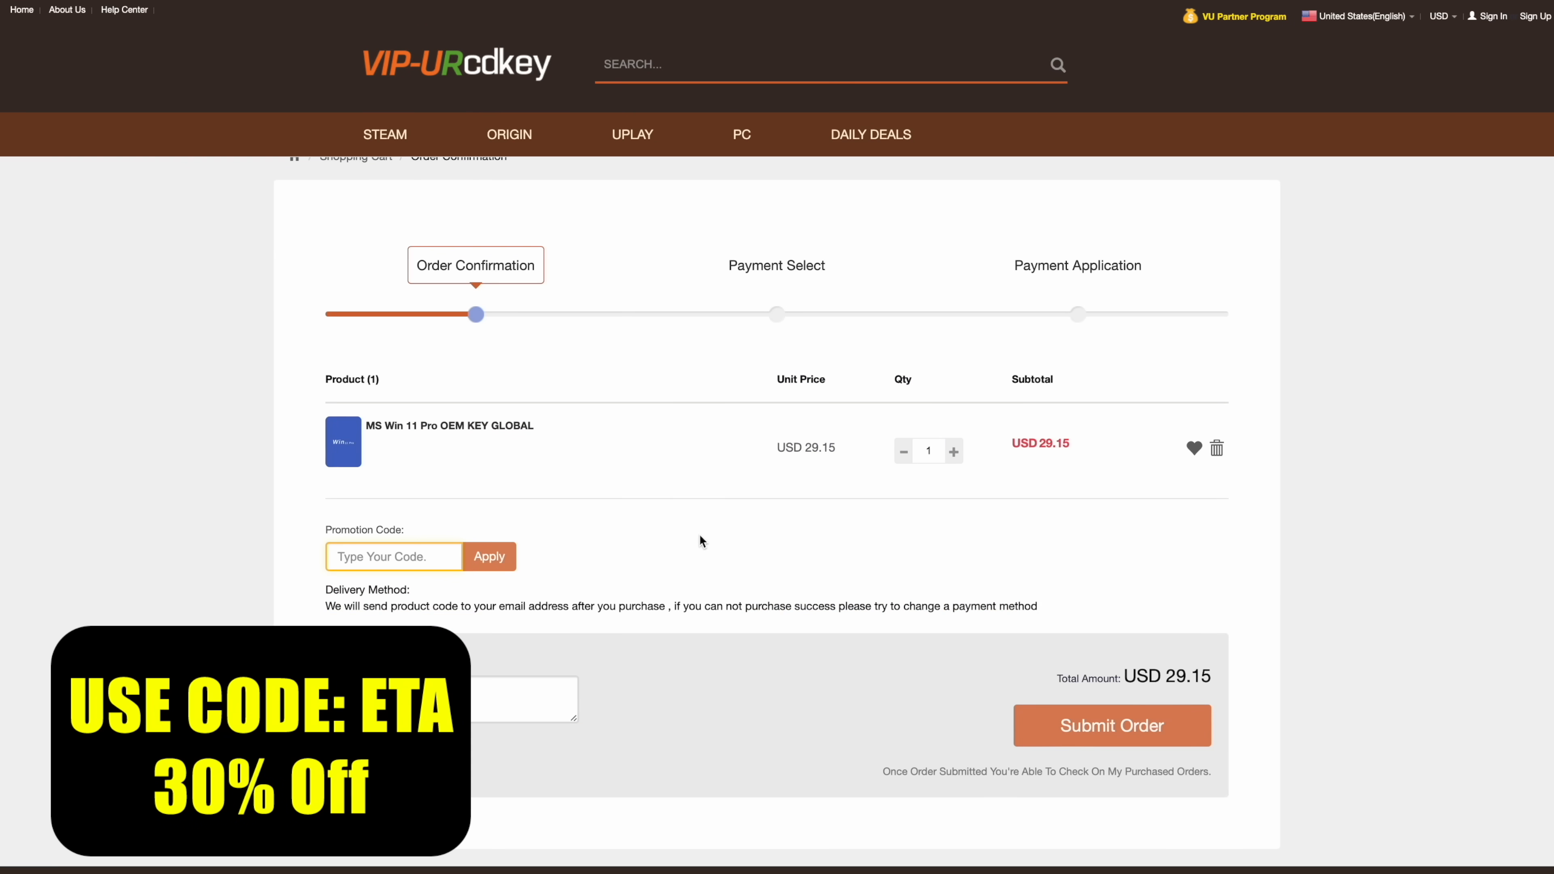
click(489, 556)
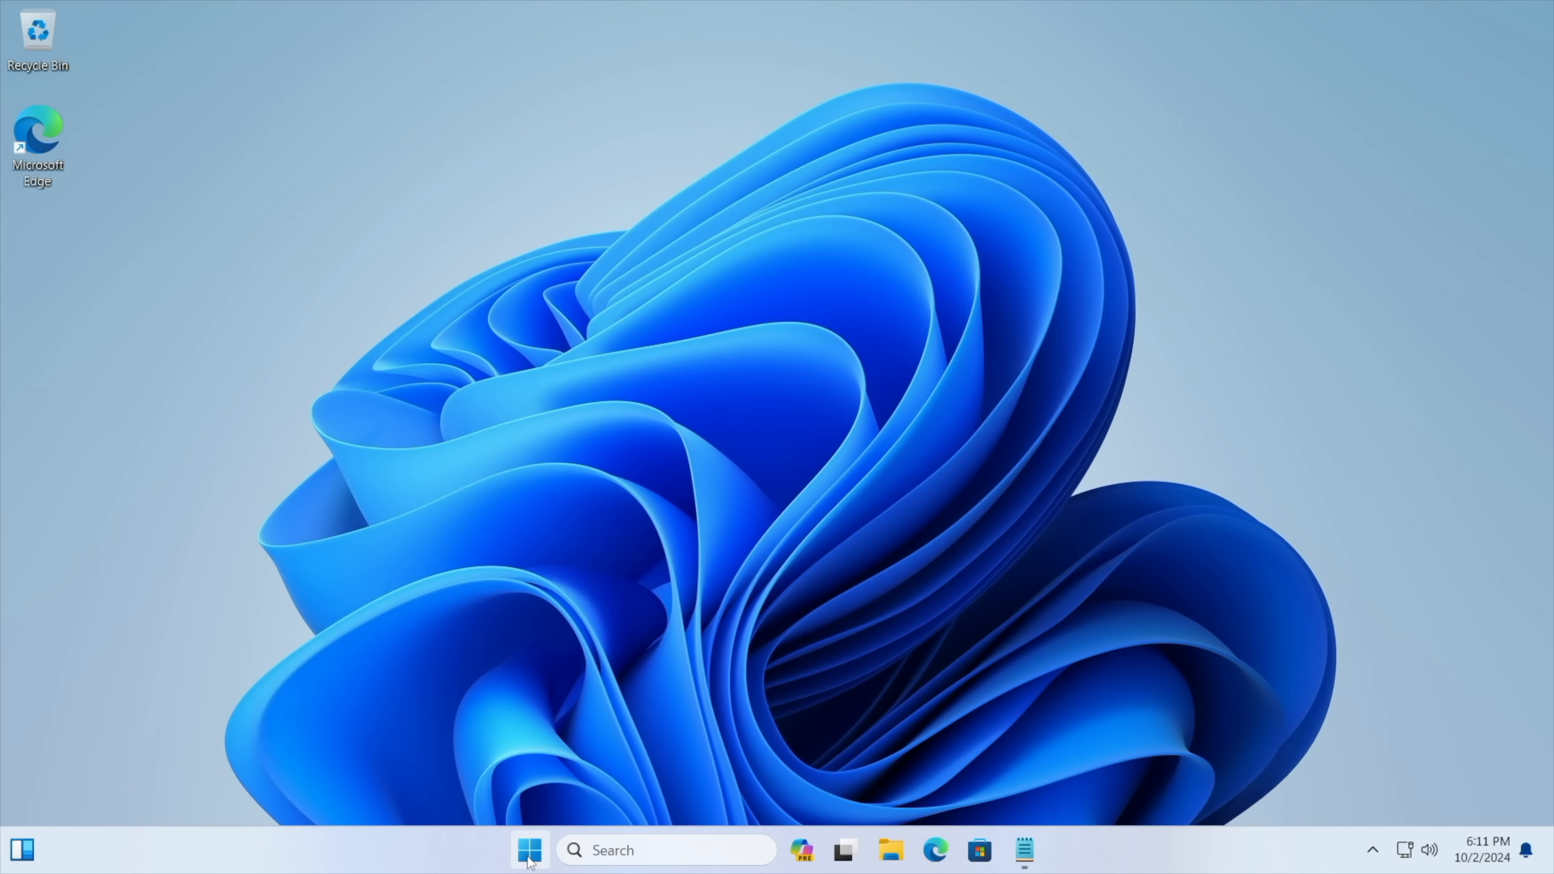
Launch Settings and reach the Activation page via searching 'act'.
click(530, 850)
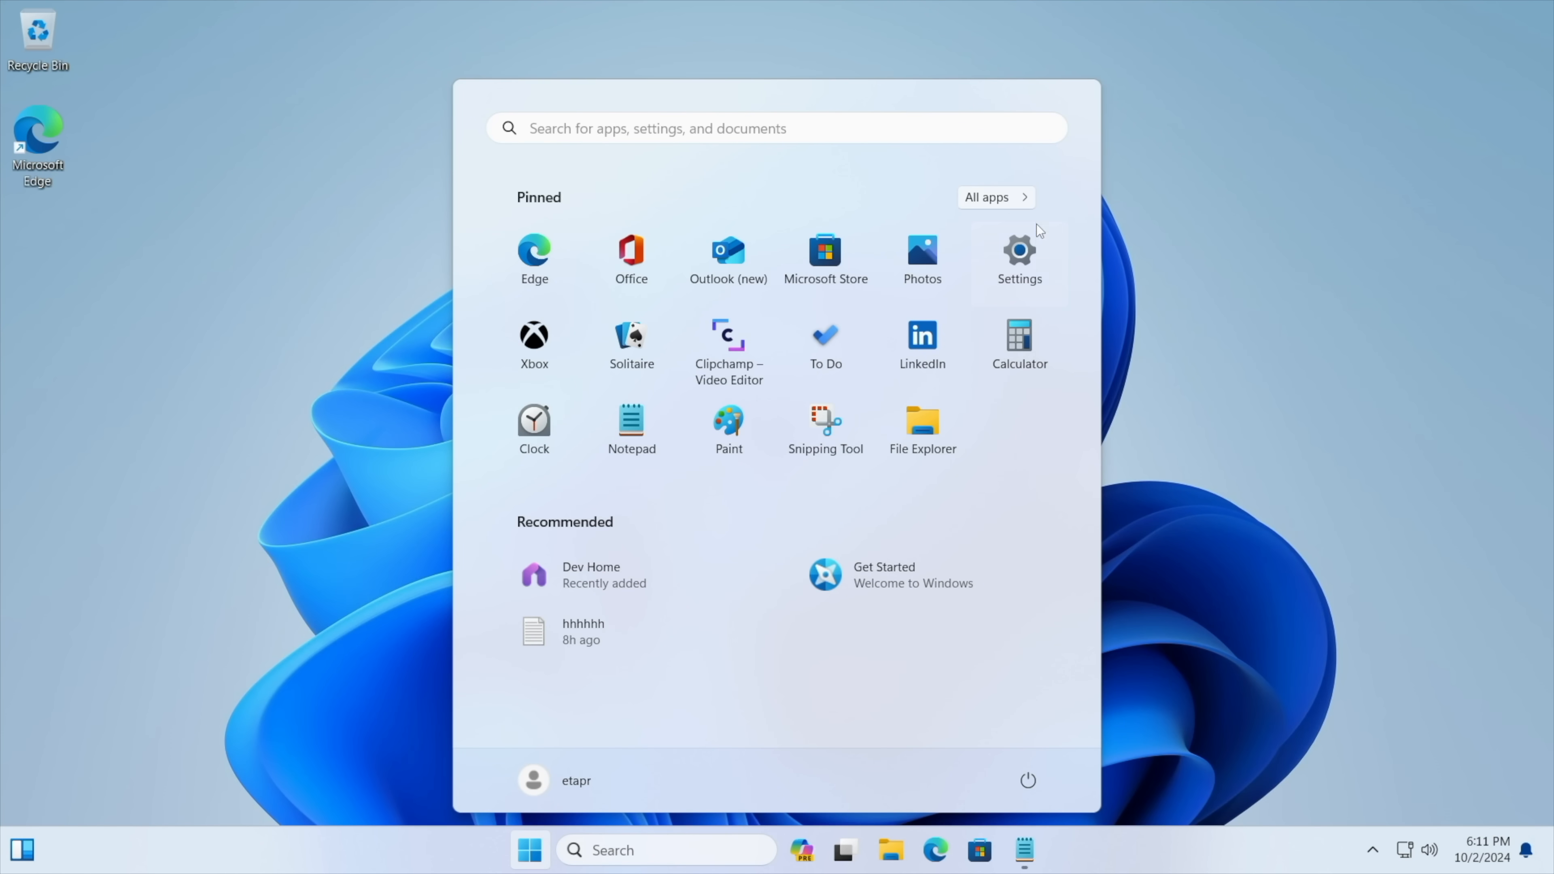
click(1019, 256)
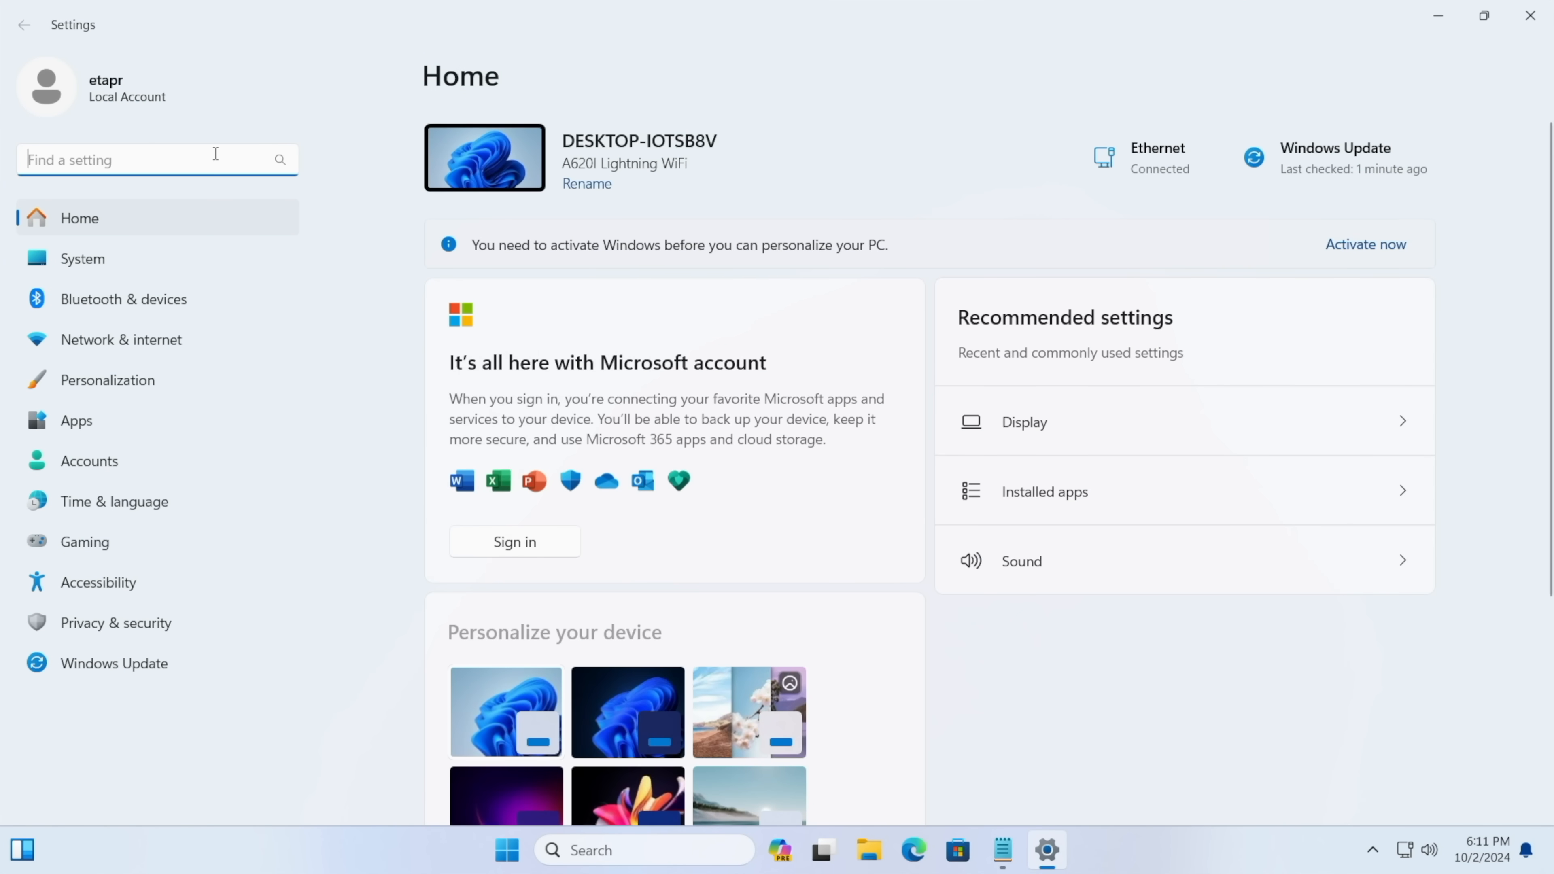
text(act)
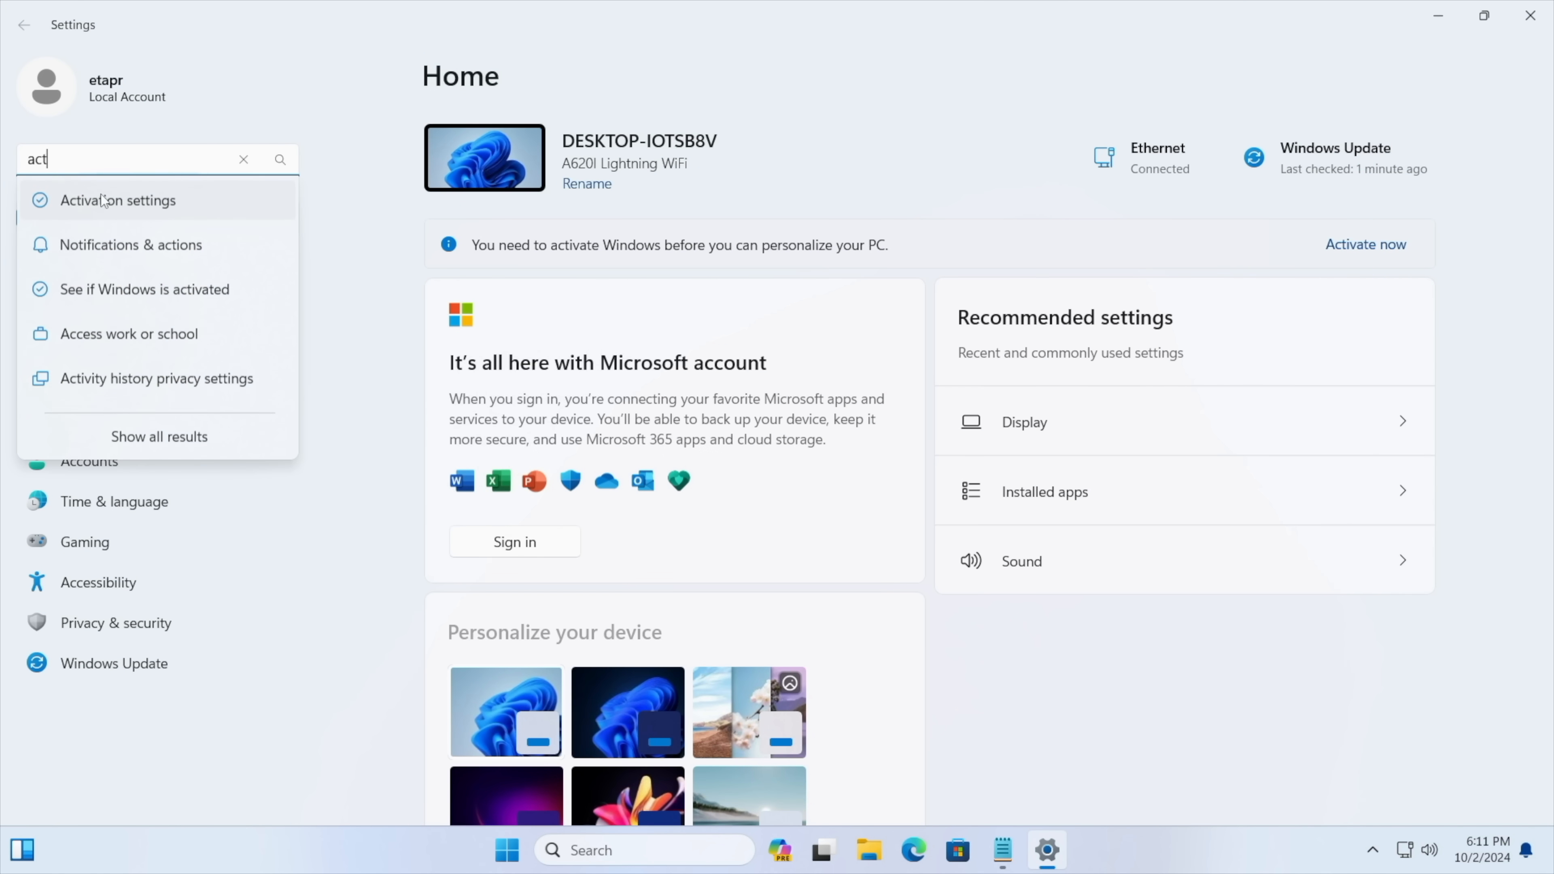
click(118, 199)
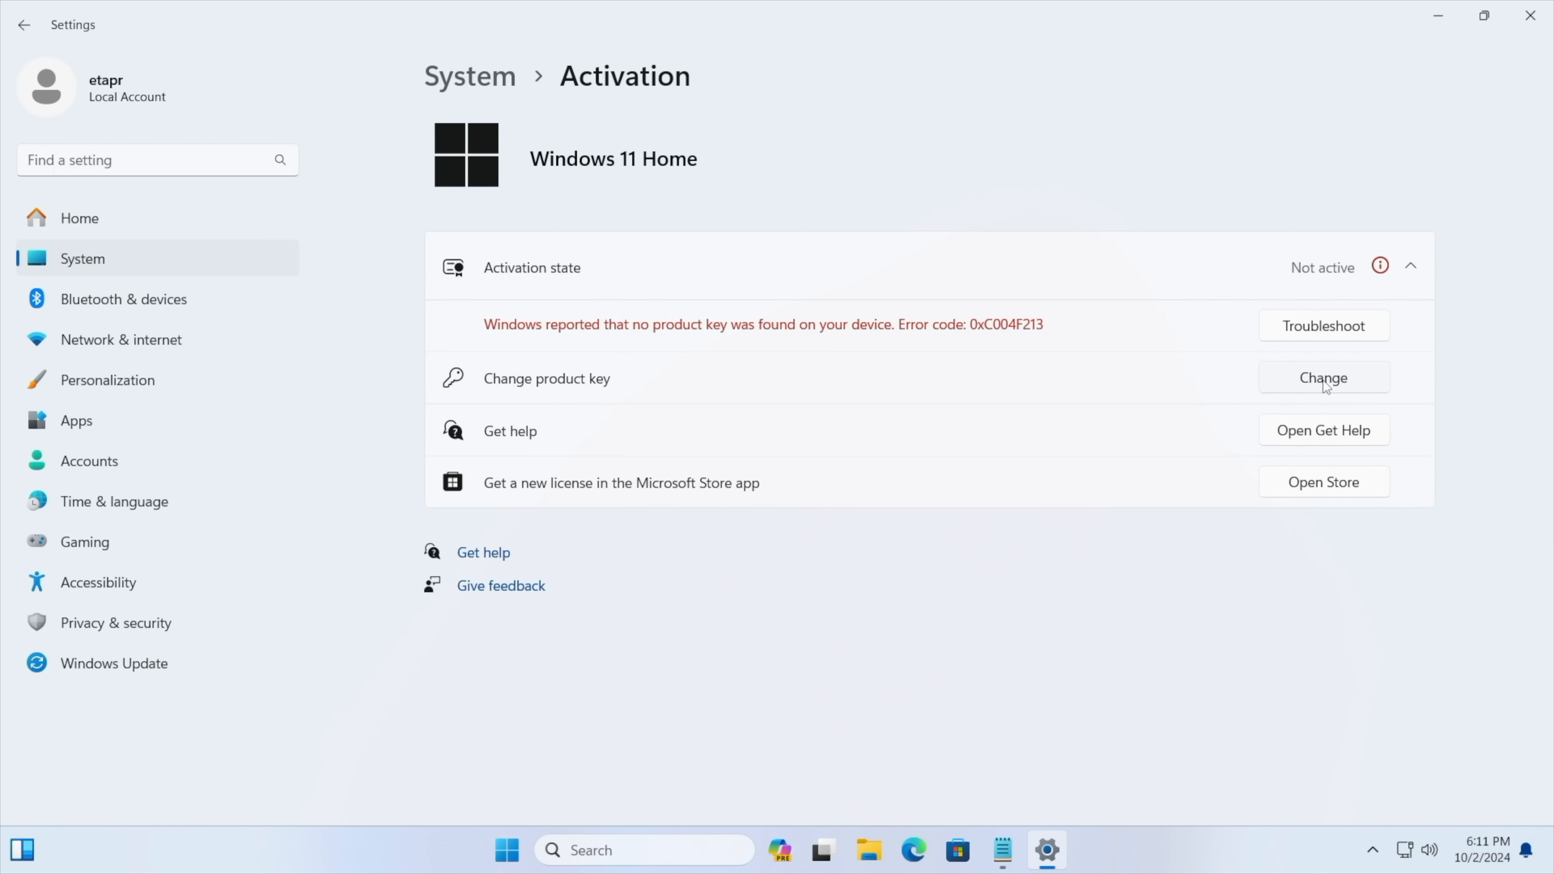
Paste the copied product key and activate Windows 11 Home.
right_click(595, 437)
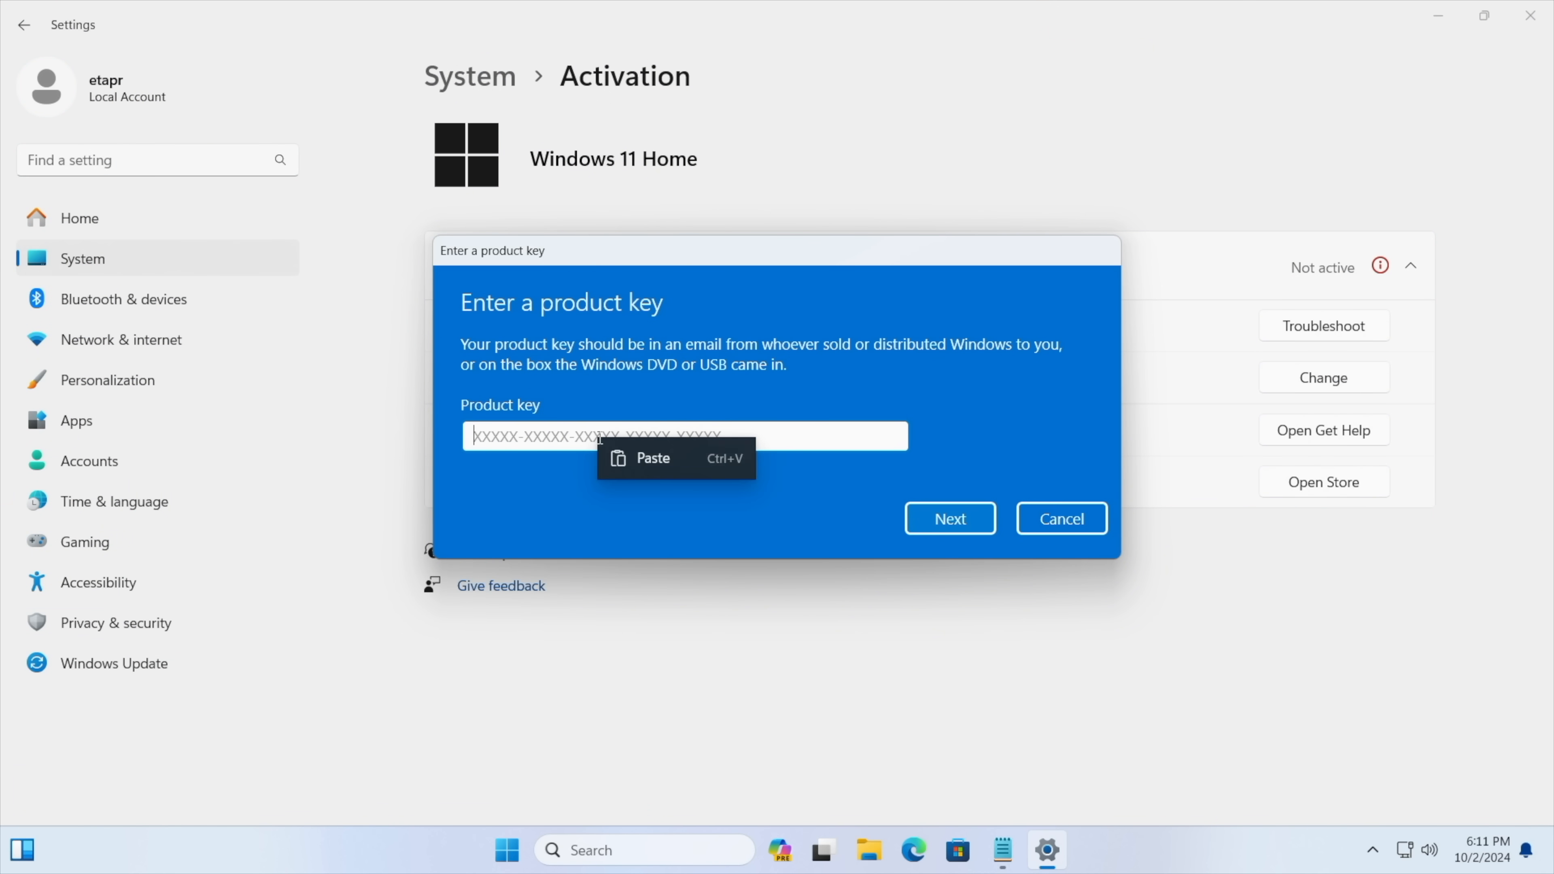
click(948, 518)
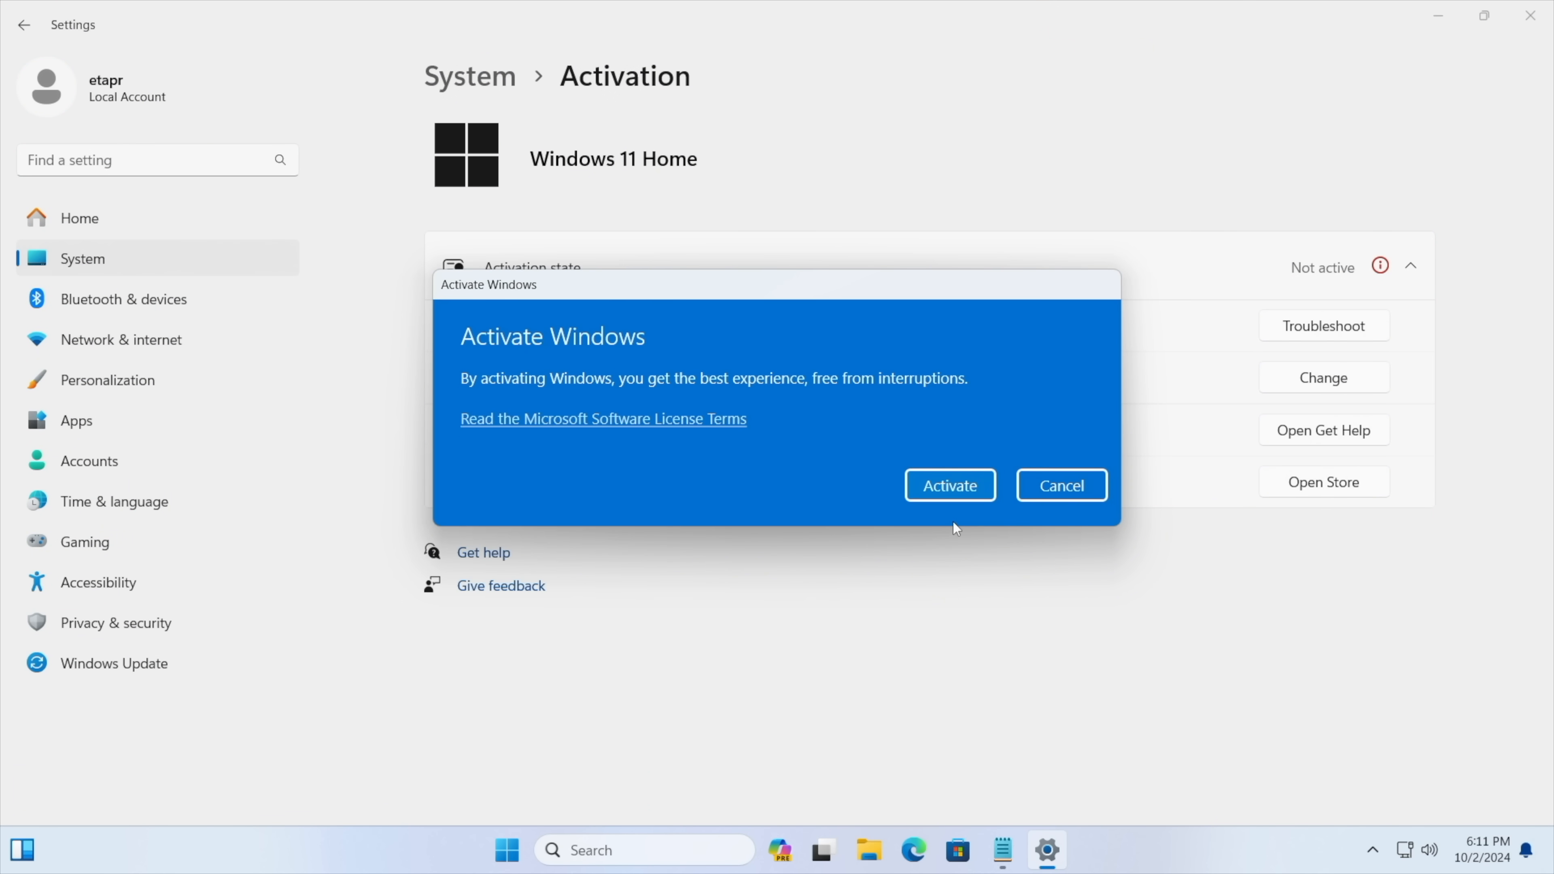
click(948, 485)
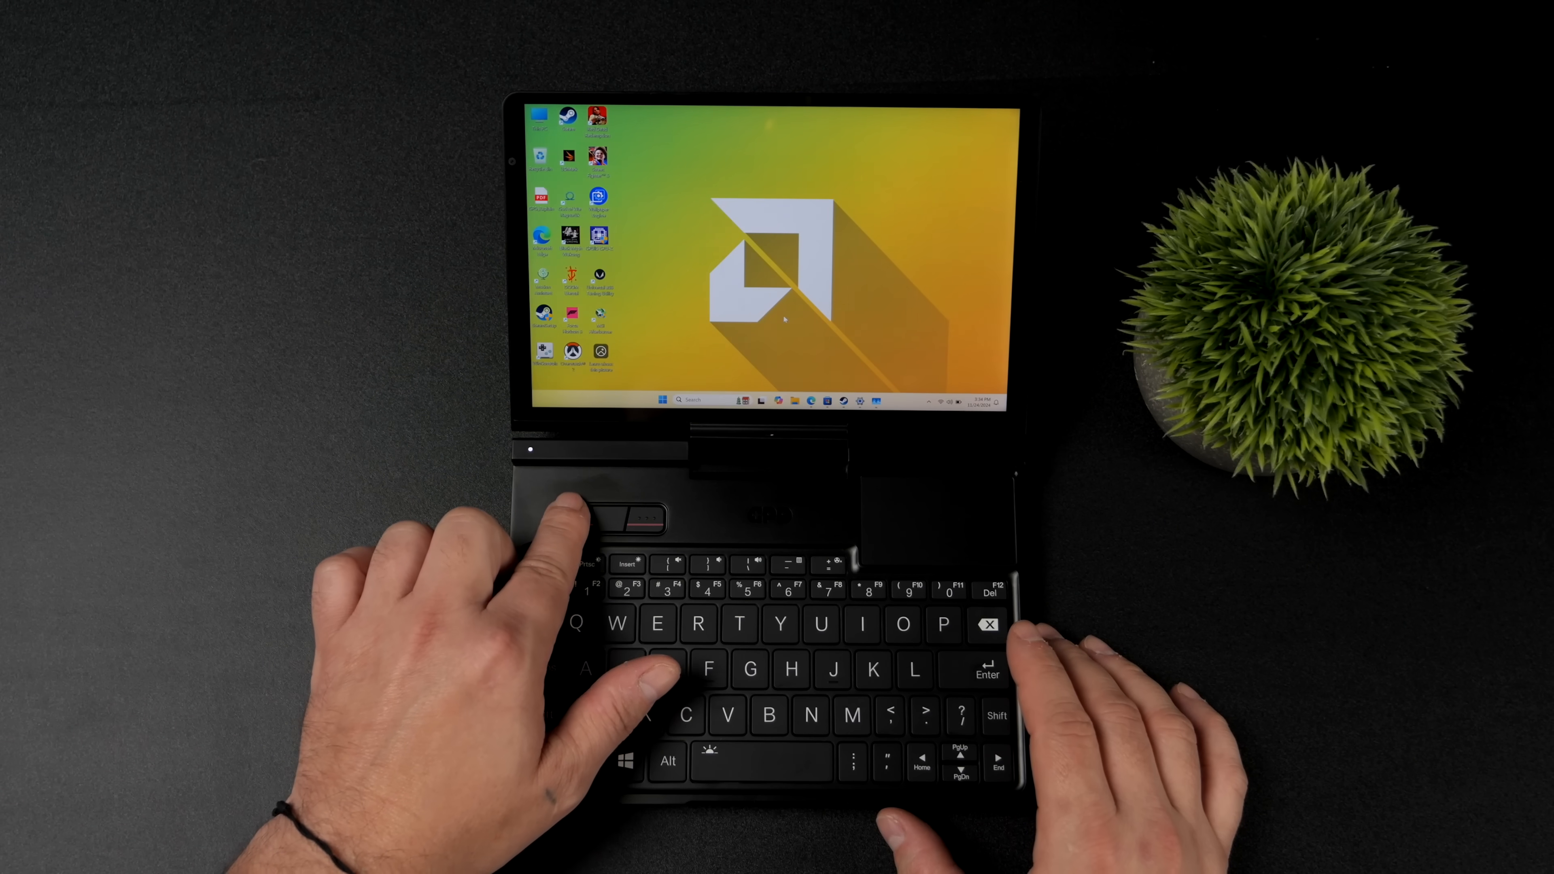
right_click(783, 317)
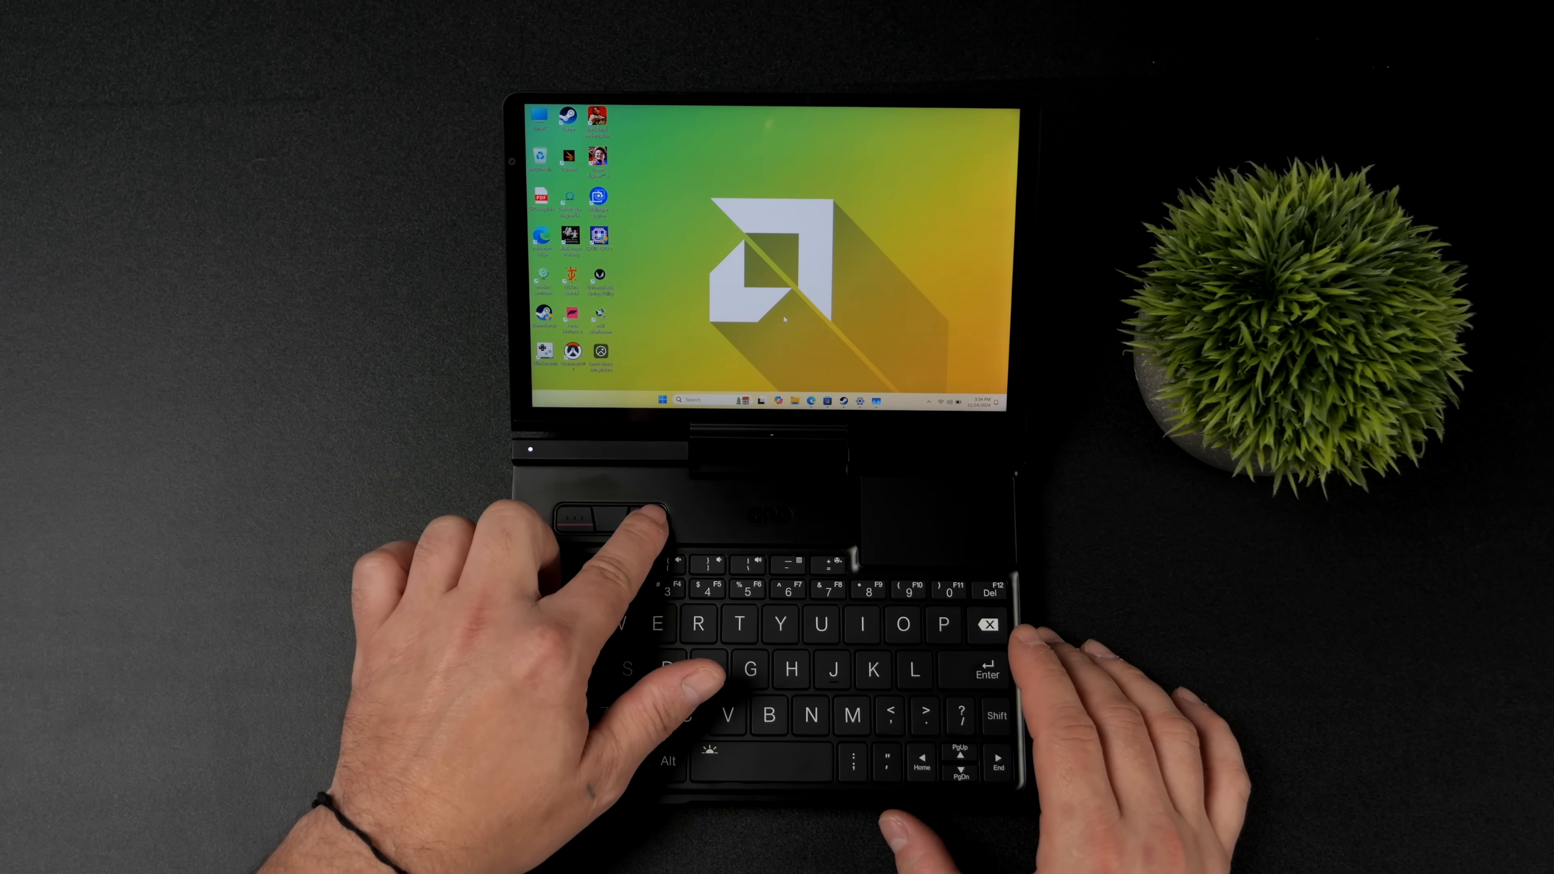
Launch Microsoft Store and scroll its Home page to Top free apps and games.
right_click(783, 318)
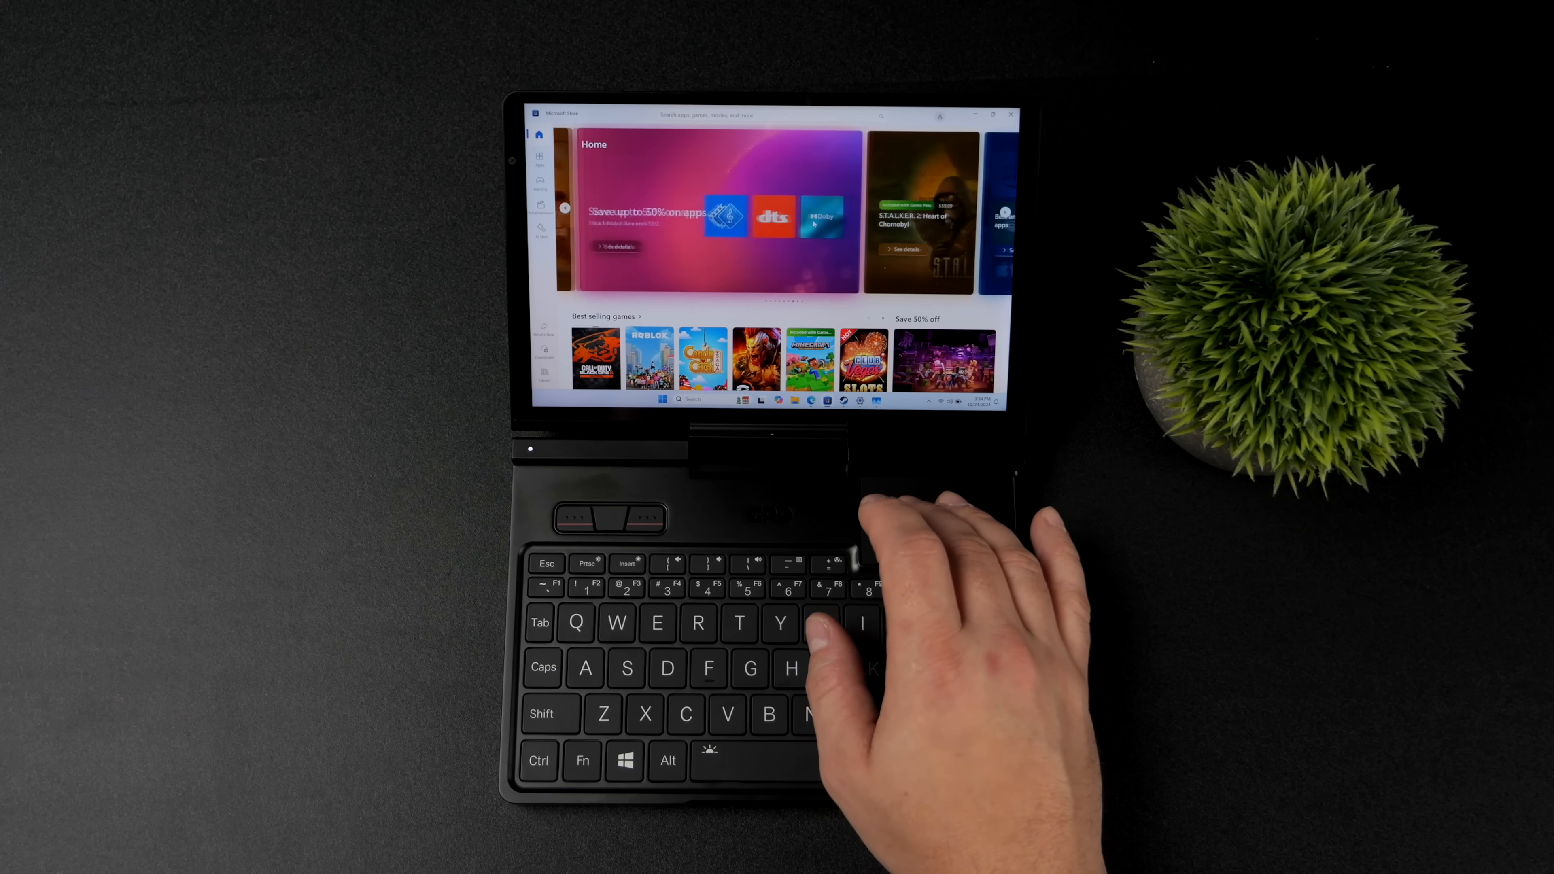
scroll(down, 3)
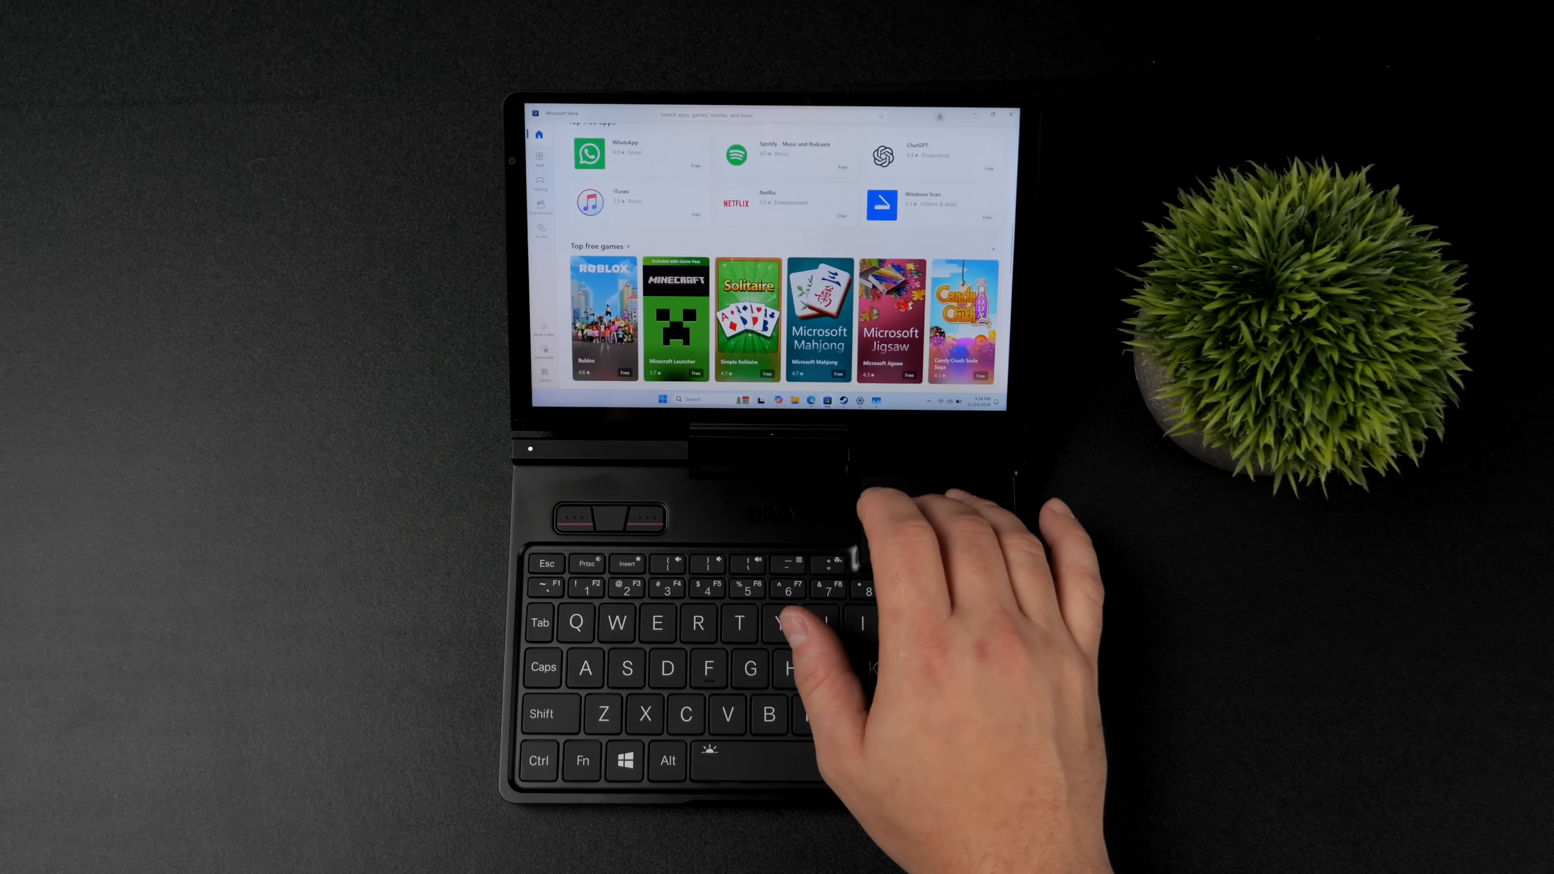